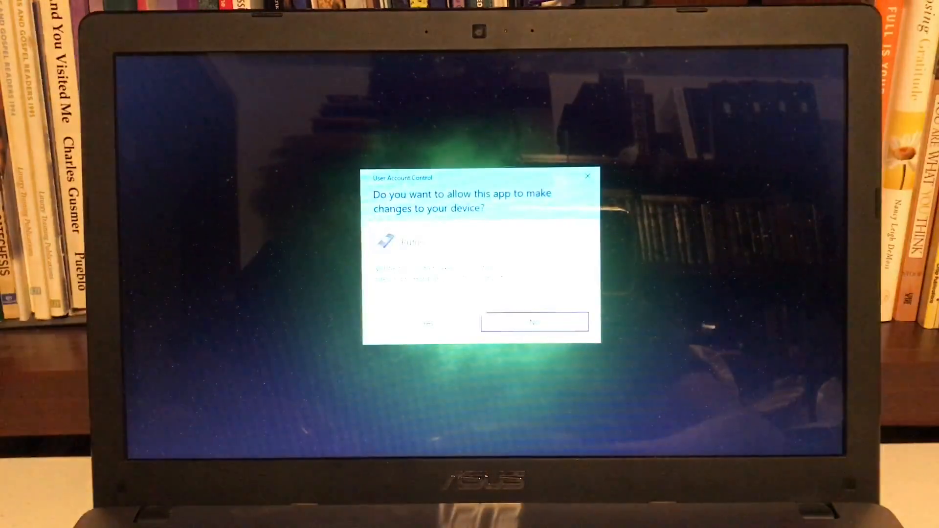
Step: Confirm the User Account Control prompt so Rufus 2.10 launches with the SD card detected
left_click(534, 322)
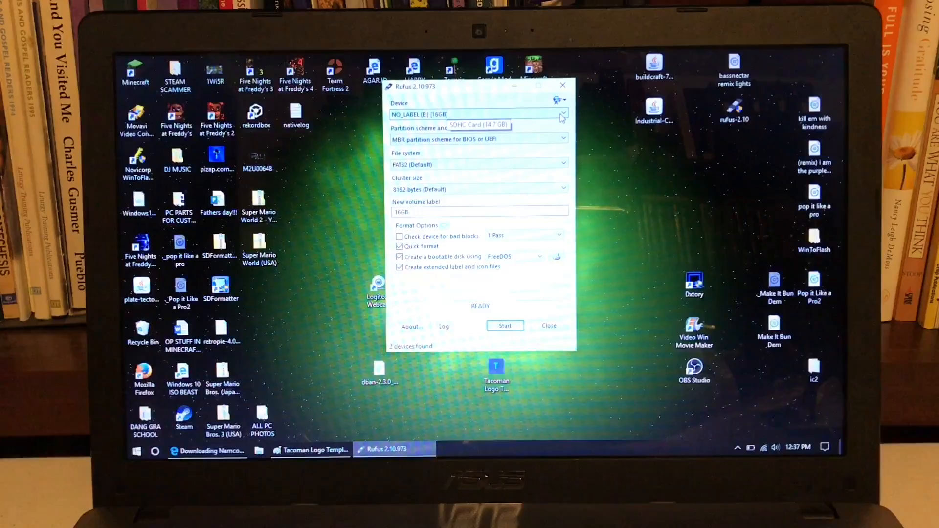
Step: Select DBAN (F:) [512MB] as the target device in the Device list
left_click(561, 115)
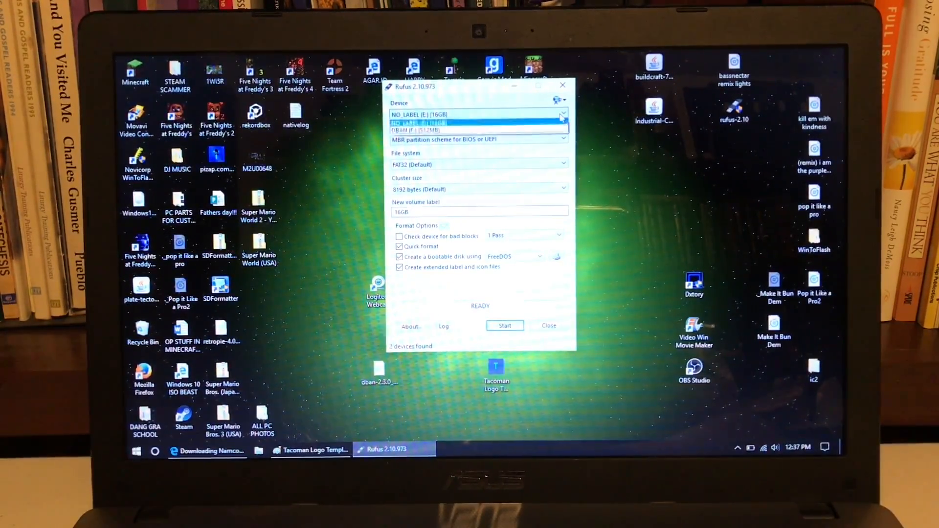
left_click(477, 114)
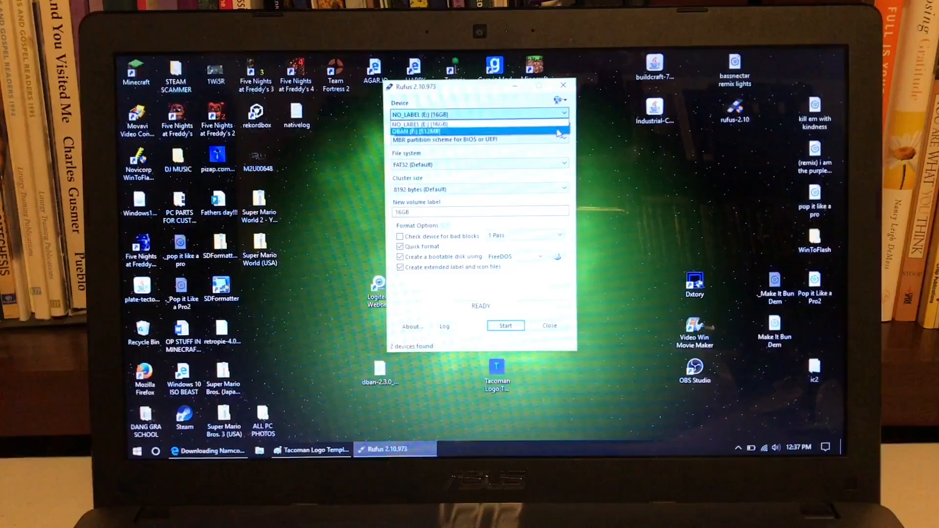
left_click(479, 131)
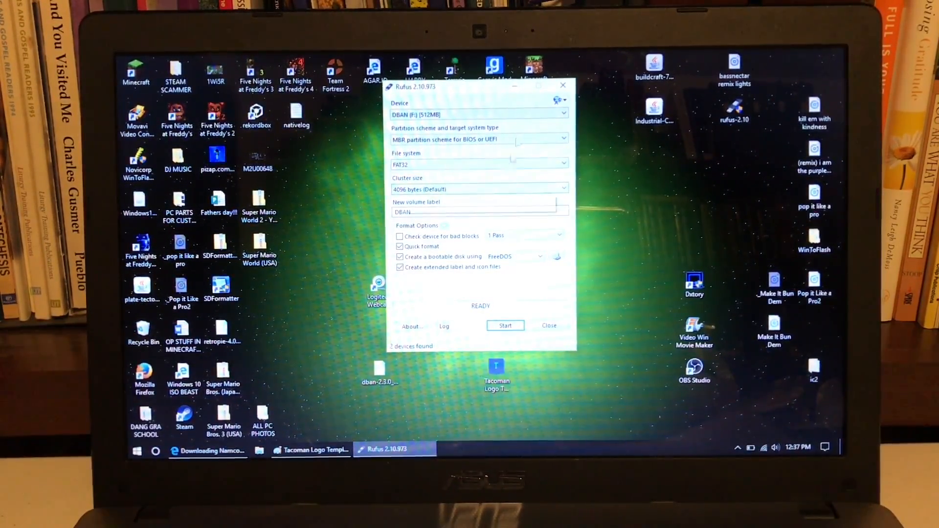
mouse_move(514, 162)
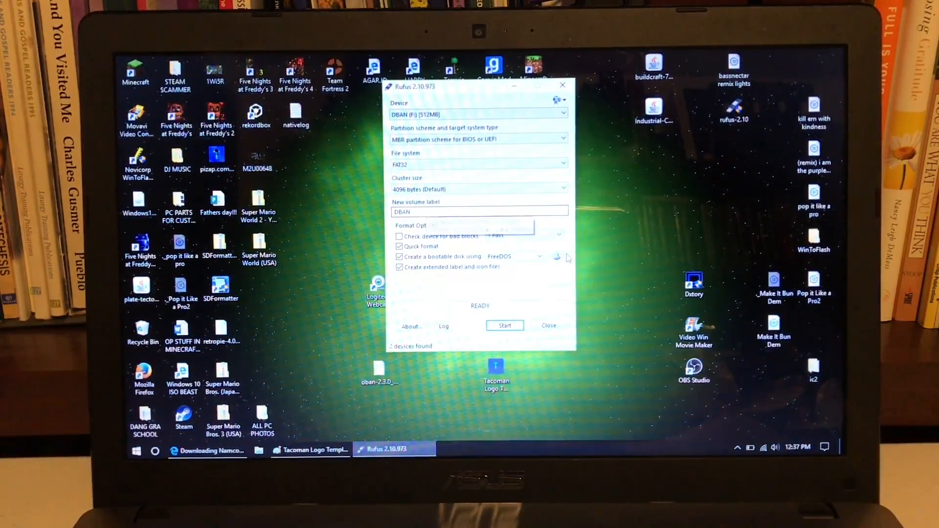
mouse_move(556, 256)
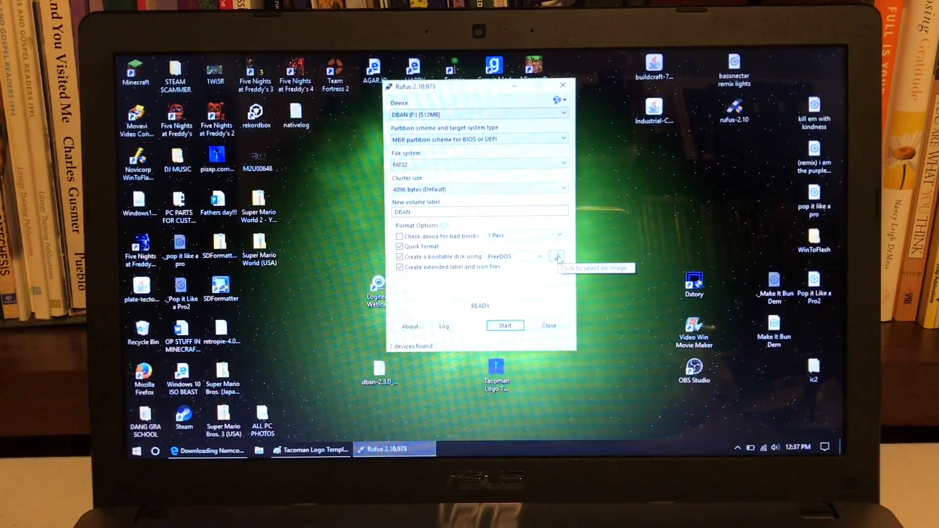
Step: Choose dban-2.3.0_i586 from the Desktop as the bootable ISO and start writing it
left_click(556, 256)
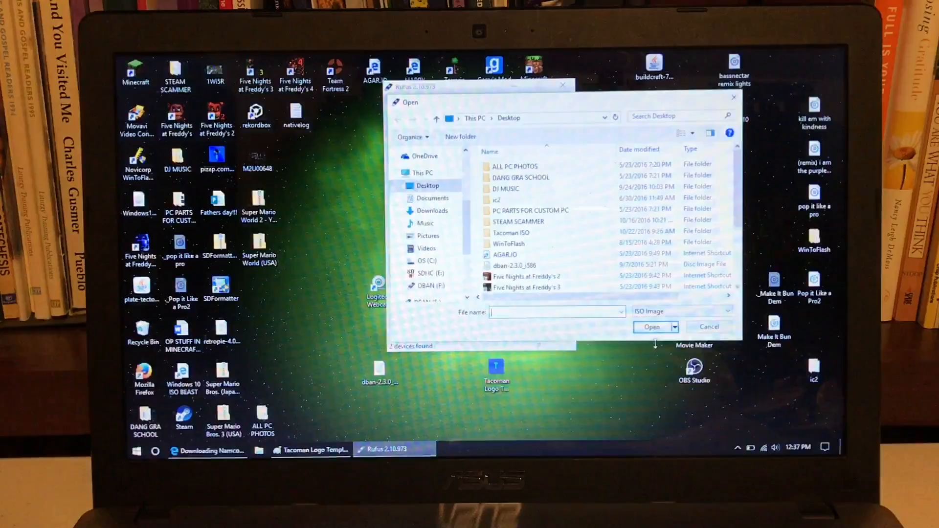
left_click(513, 265)
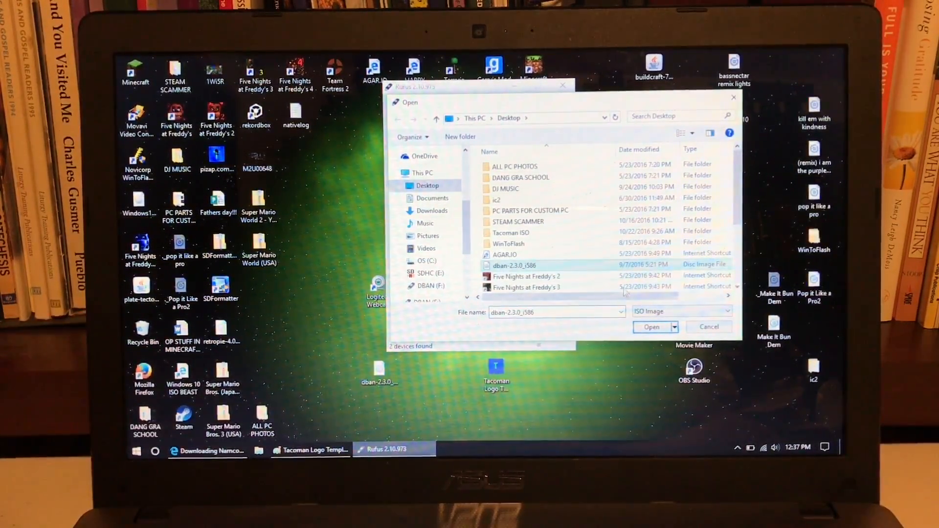
left_click(651, 327)
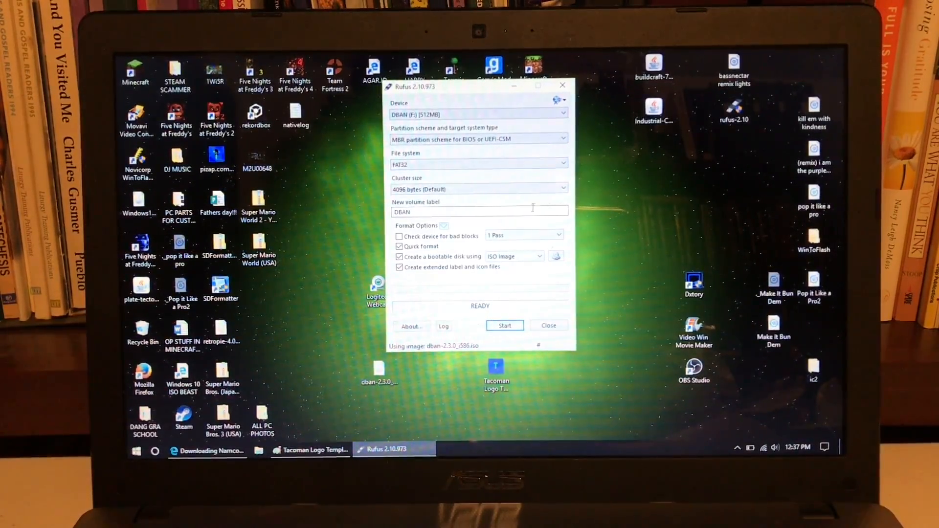
left_click(503, 325)
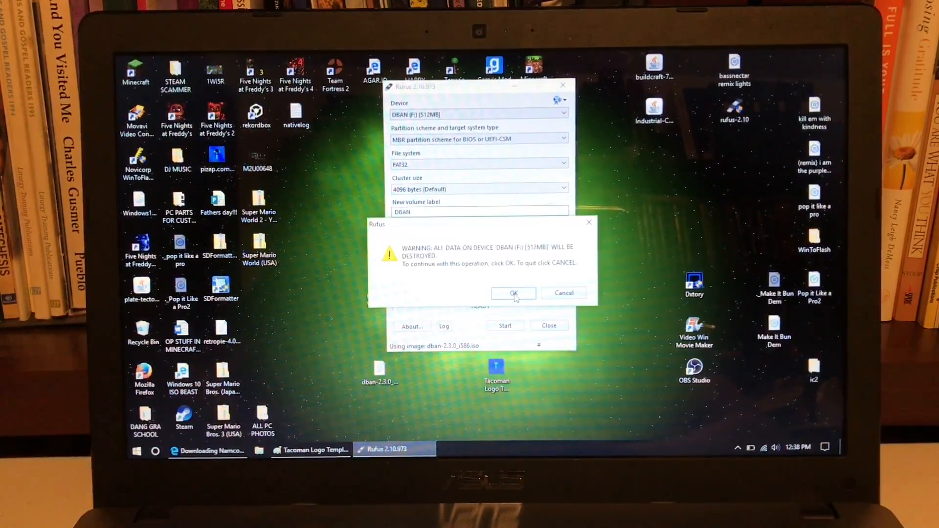
Step: Accept the data-destruction warning so the DBAN image is written to the 512 MB drive
left_click(514, 293)
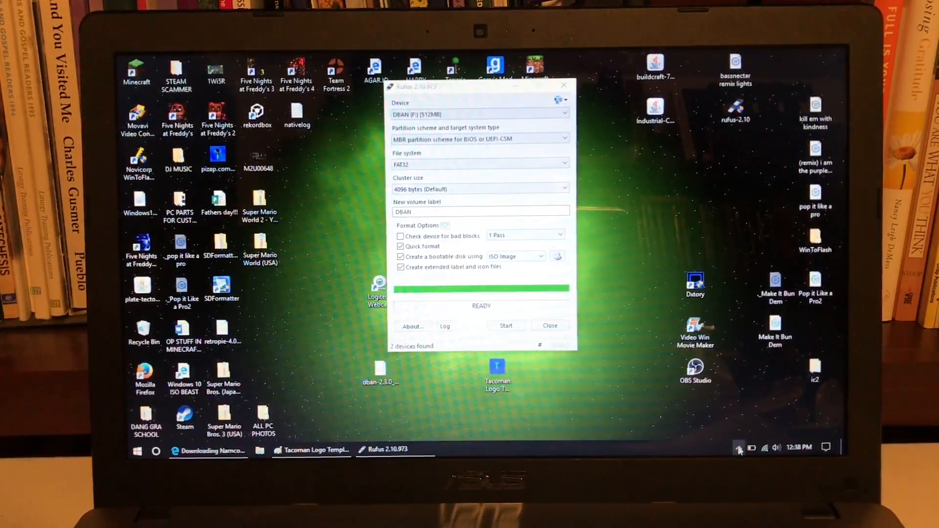
Step: Eject the USB Mass Storage device from the tray, dismiss the notice, and close Rufus
left_click(740, 448)
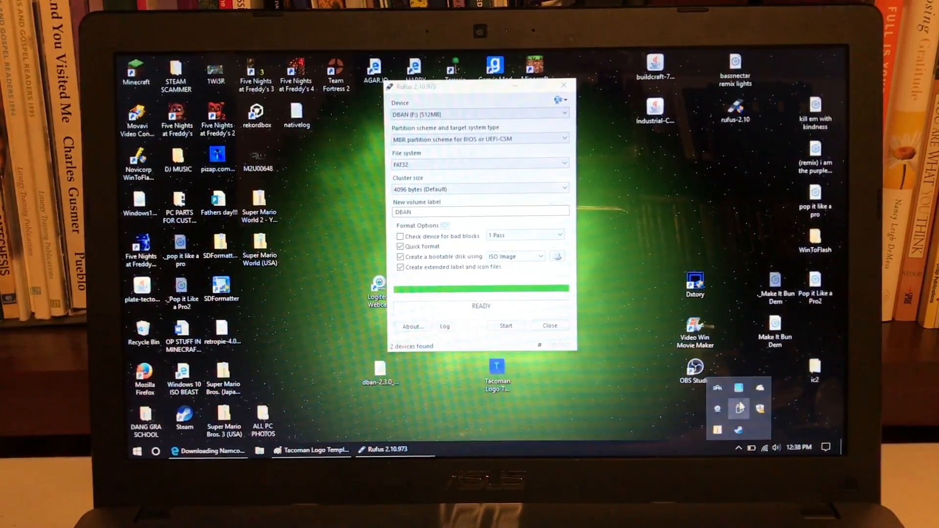
left_click(739, 409)
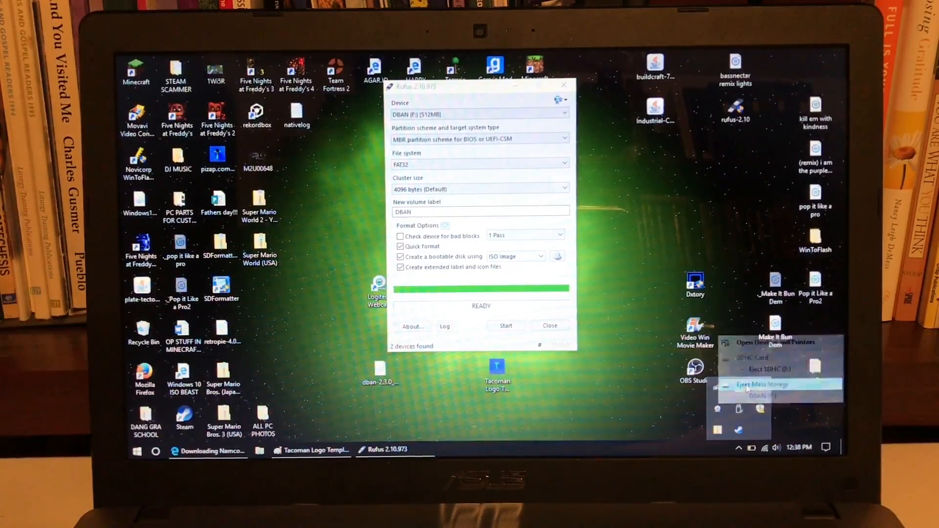
left_click(761, 383)
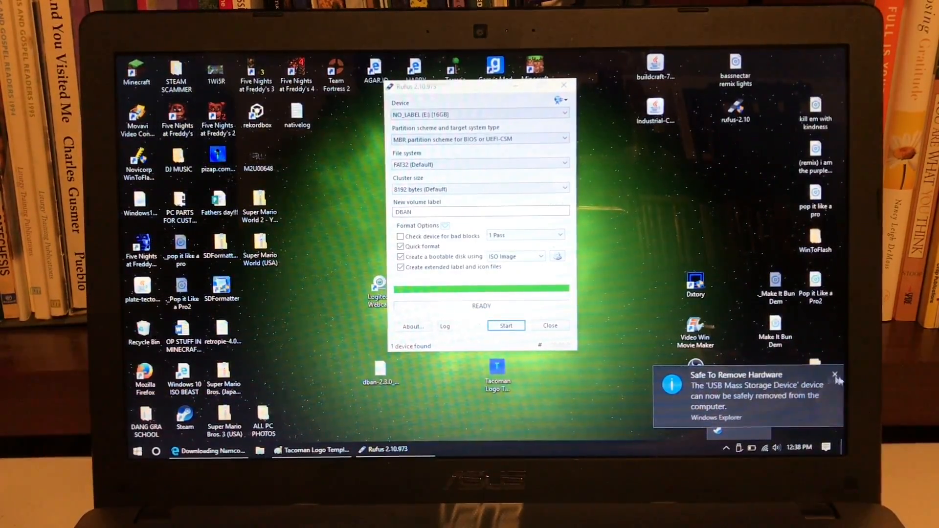
left_click(834, 374)
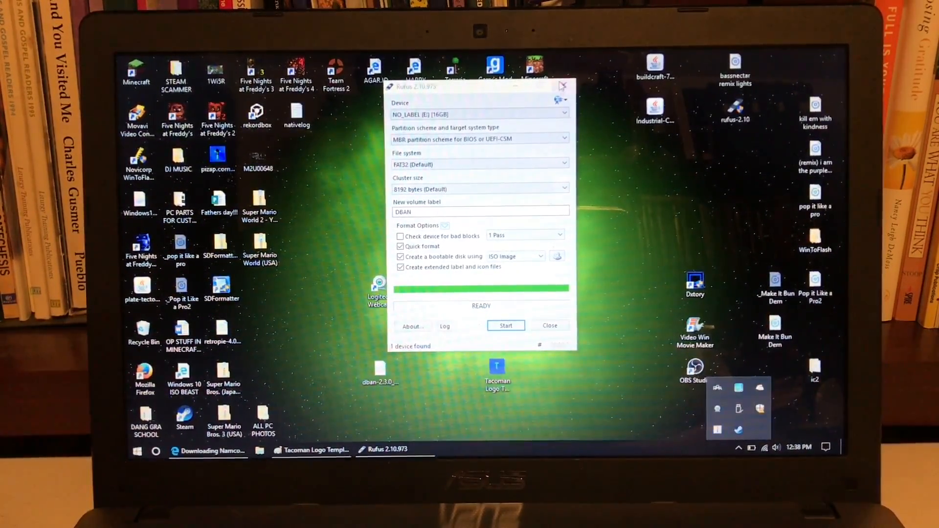
left_click(549, 325)
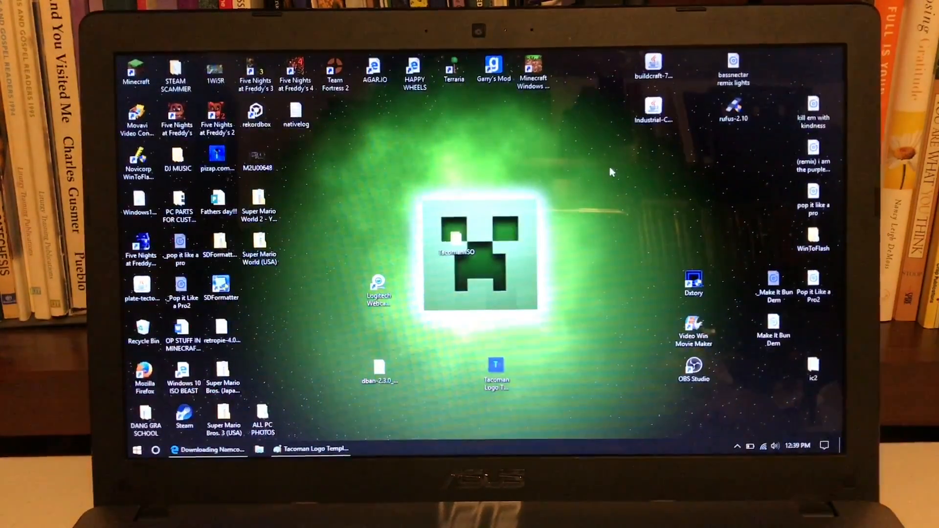